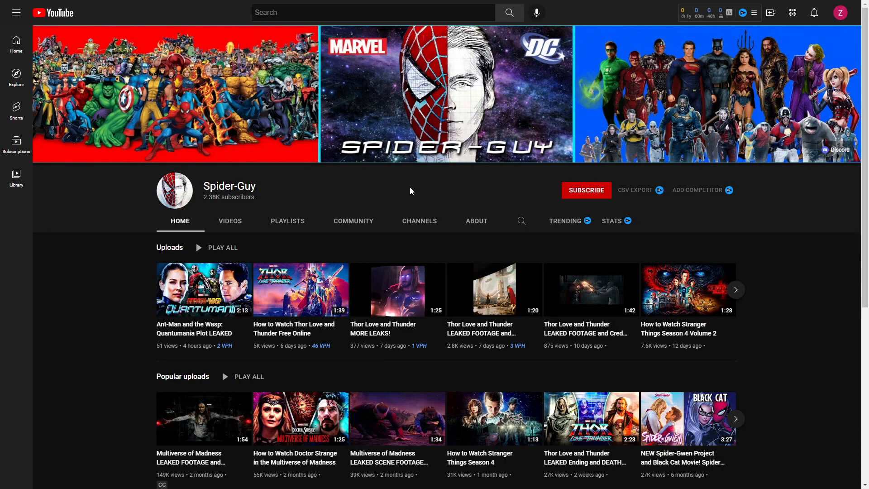
{"action": "mouse_move", "coordinate": [225, 211]}
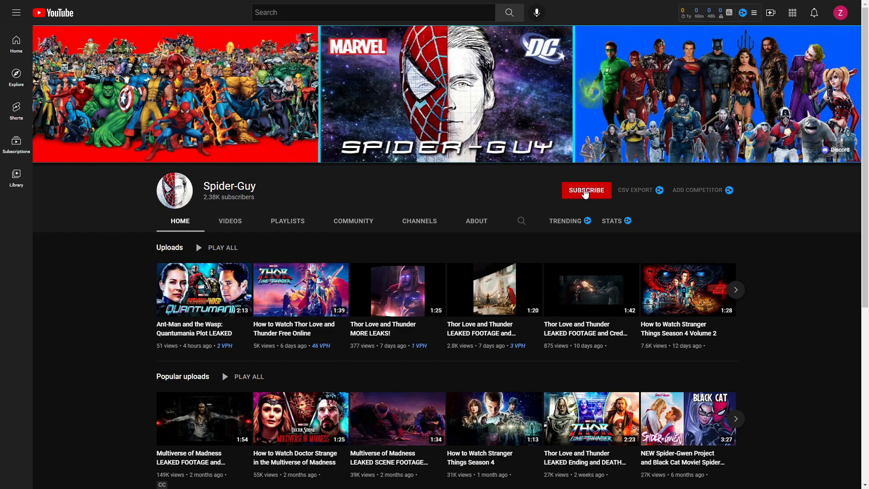
Subscribe to Spider-Guy using the red SUBSCRIBE button on its channel page
{"action": "left_click", "coordinate": [586, 190]}
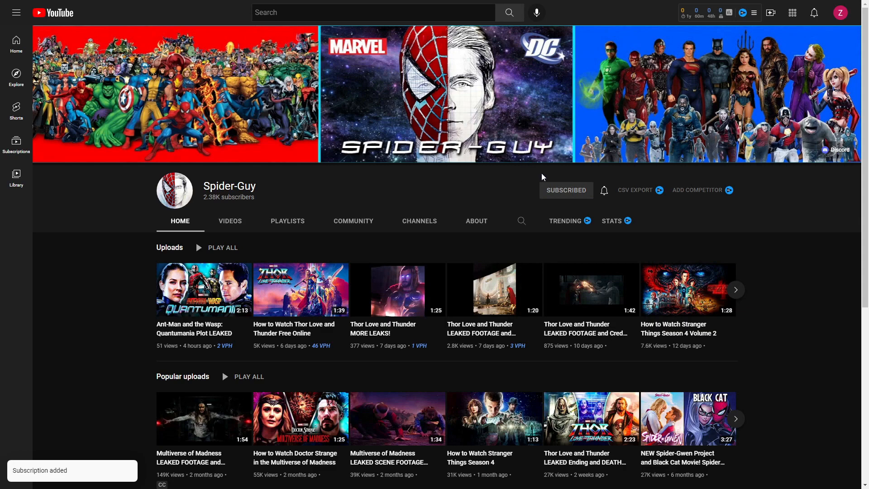
{"action": "mouse_move", "coordinate": [829, 155]}
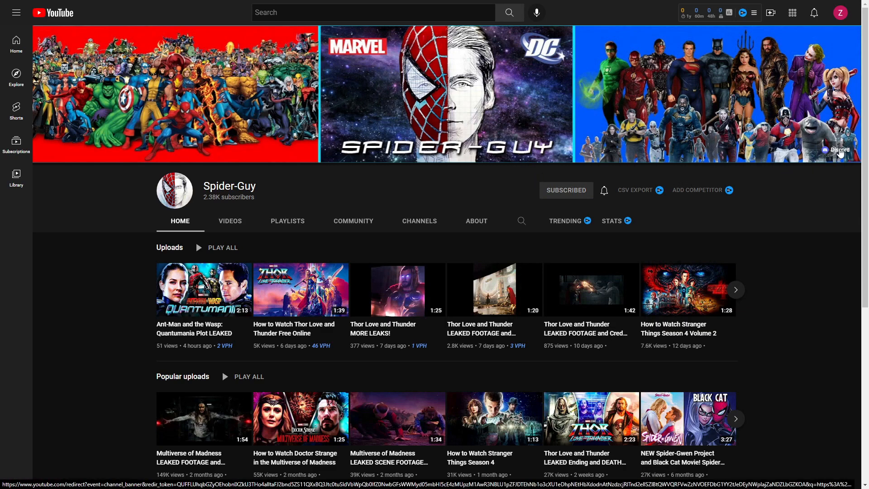
{"action": "mouse_move", "coordinate": [840, 151]}
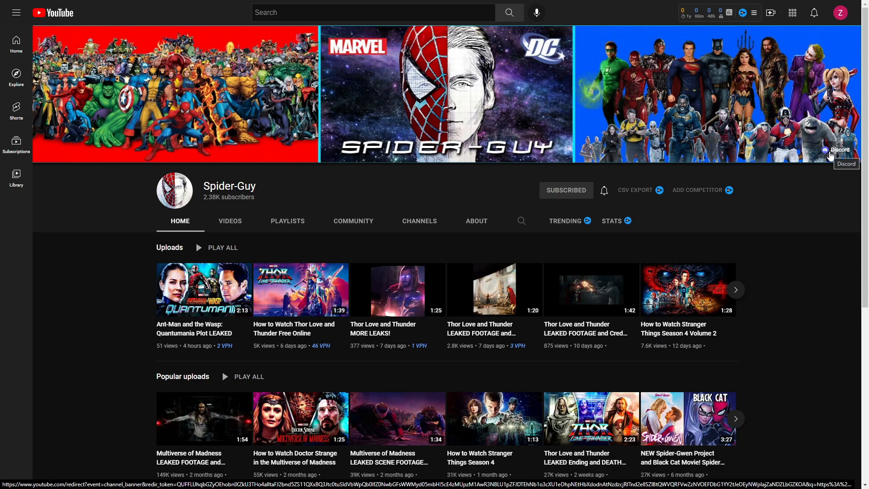
{"action": "mouse_move", "coordinate": [823, 170]}
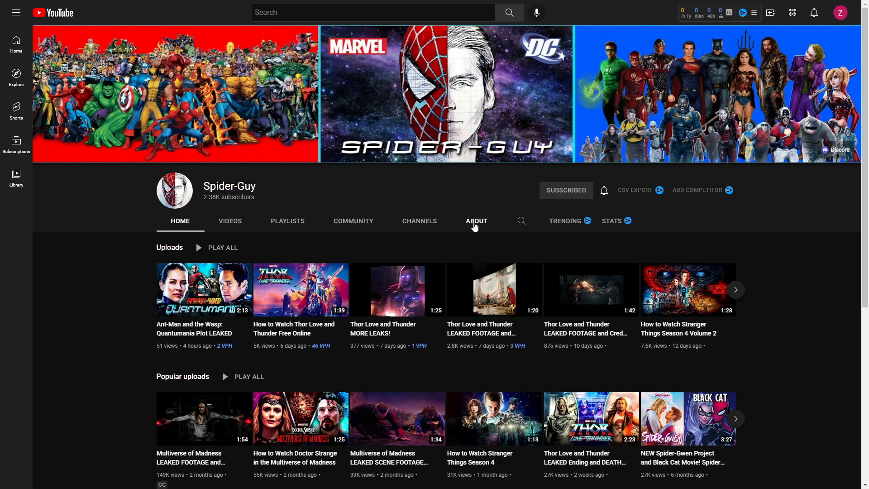
Open the 'How to Watch Thor Love and Thunder Free Online' video and expand its description
{"action": "left_click", "coordinate": [476, 220]}
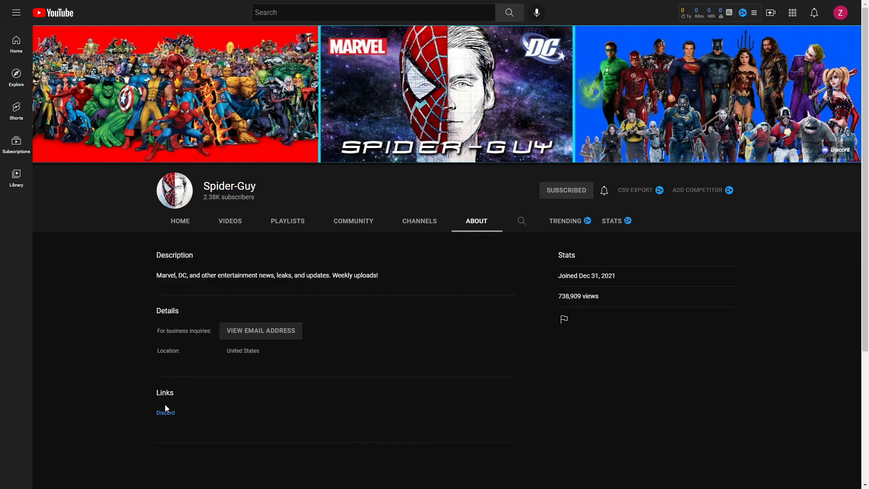
{"action": "mouse_move", "coordinate": [173, 413]}
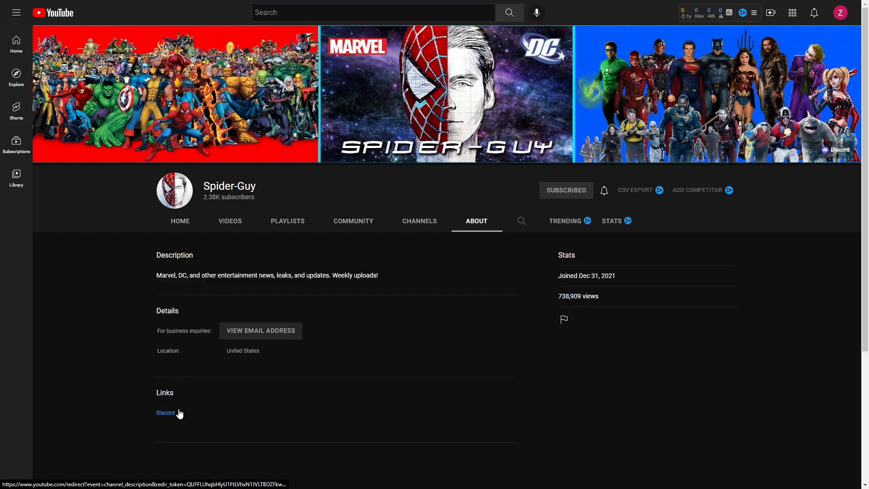
{"action": "left_click", "coordinate": [229, 221]}
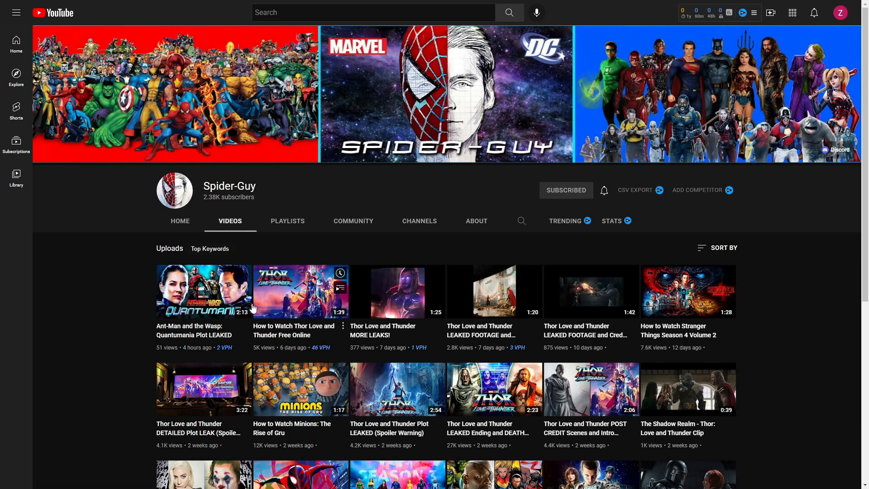
{"action": "left_click", "coordinate": [301, 291]}
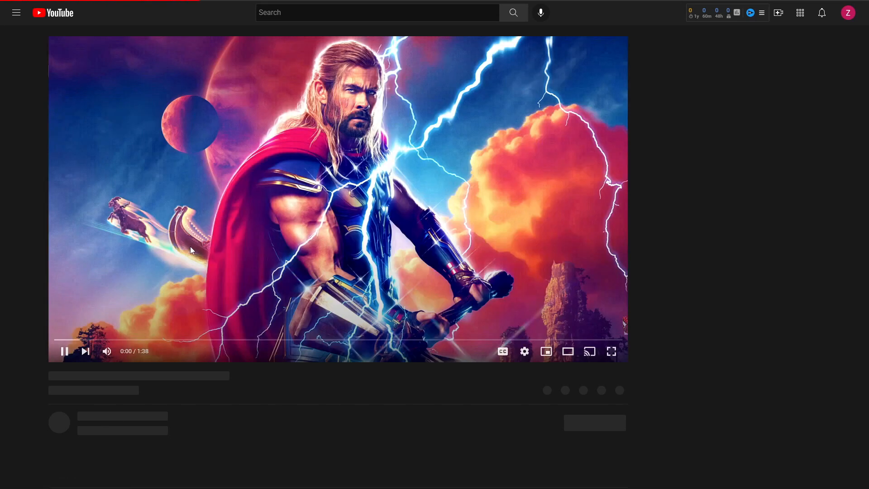
{"action": "scroll", "scroll_direction": "down", "scroll_amount": 3}
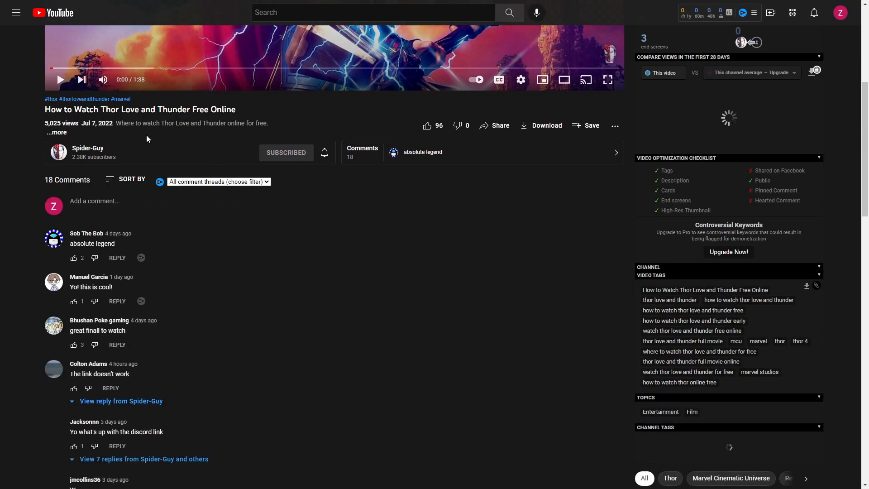
{"action": "left_click", "coordinate": [57, 132]}
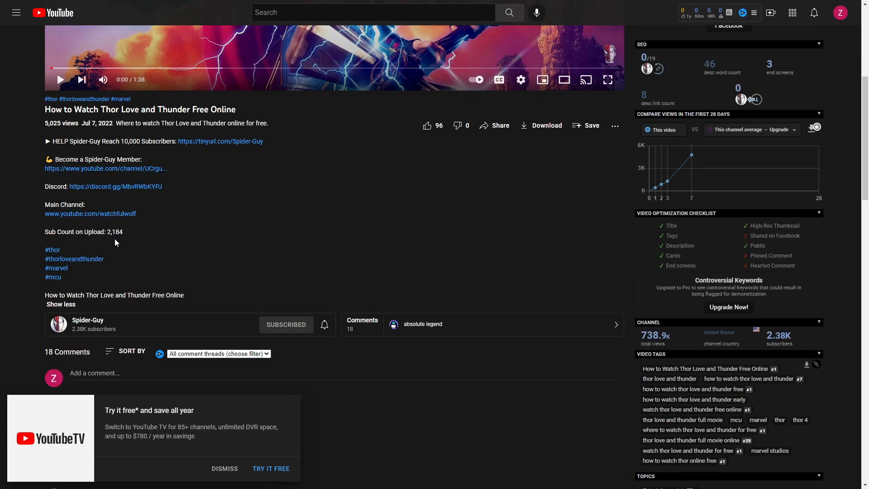
Follow the description's Discord invite and open the server's #verification channel
{"action": "left_click", "coordinate": [343, 480]}
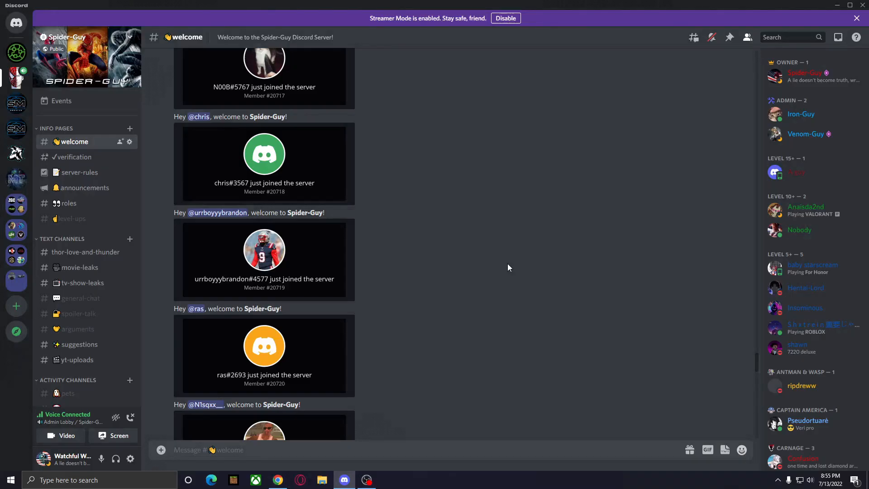
{"action": "mouse_move", "coordinate": [466, 245]}
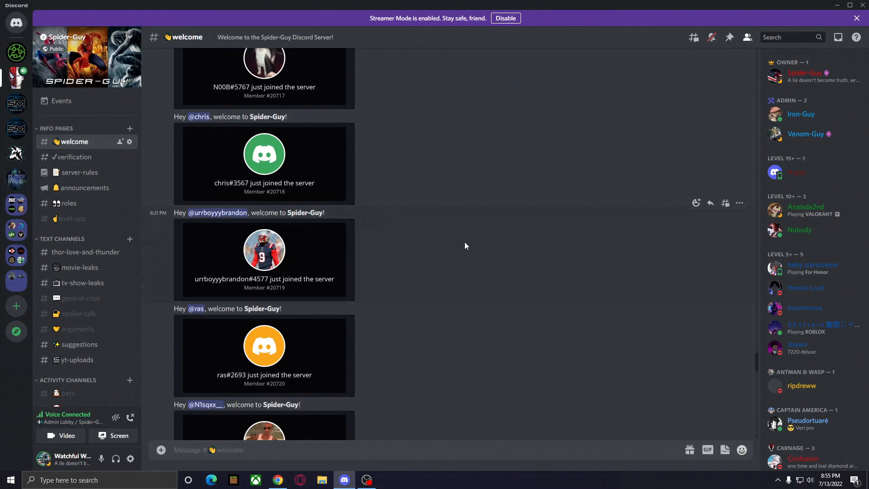
{"action": "left_click", "coordinate": [74, 157]}
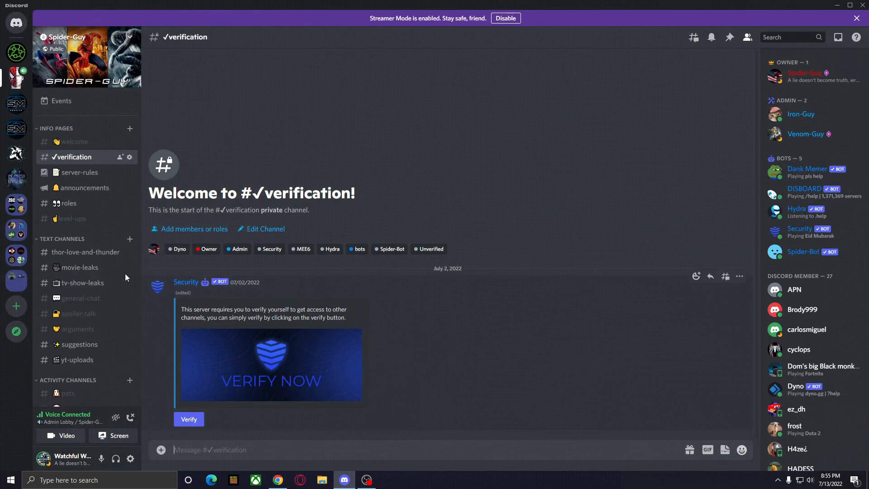
{"action": "mouse_move", "coordinate": [84, 252]}
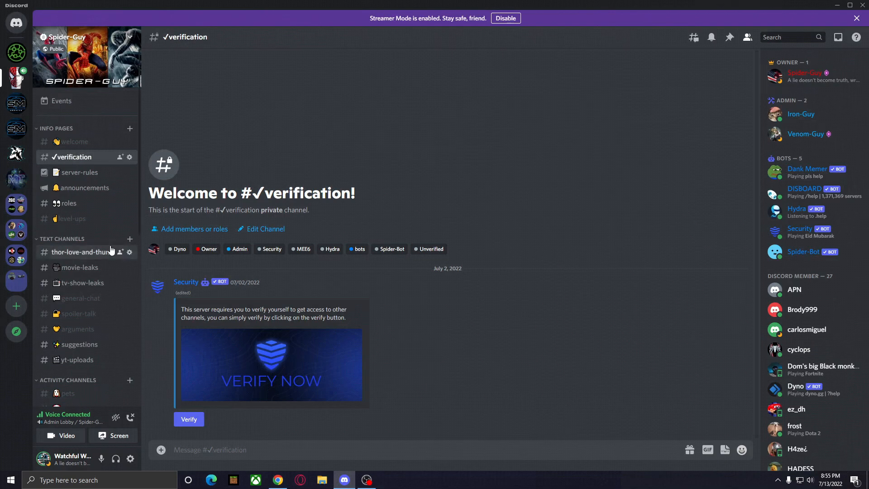
Open #movie-leaks and scroll up through threads like Thor Love and Thunder and The Batman
{"action": "left_click", "coordinate": [61, 239]}
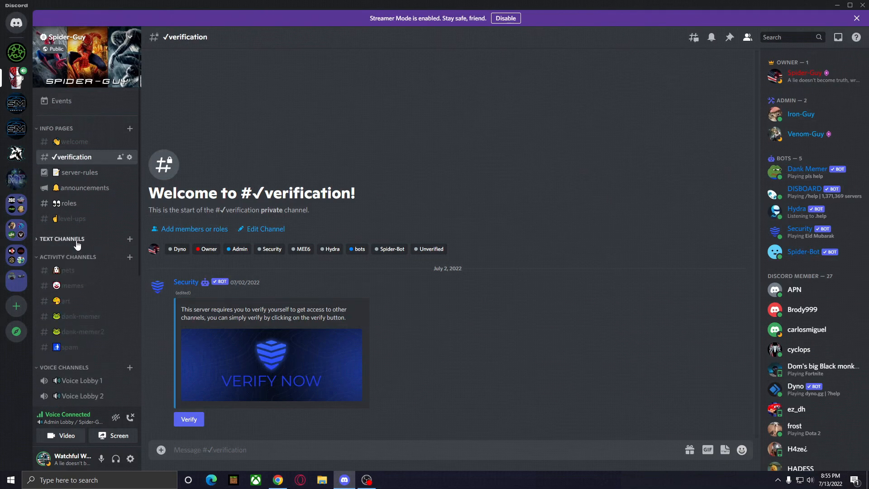
{"action": "left_click", "coordinate": [62, 239]}
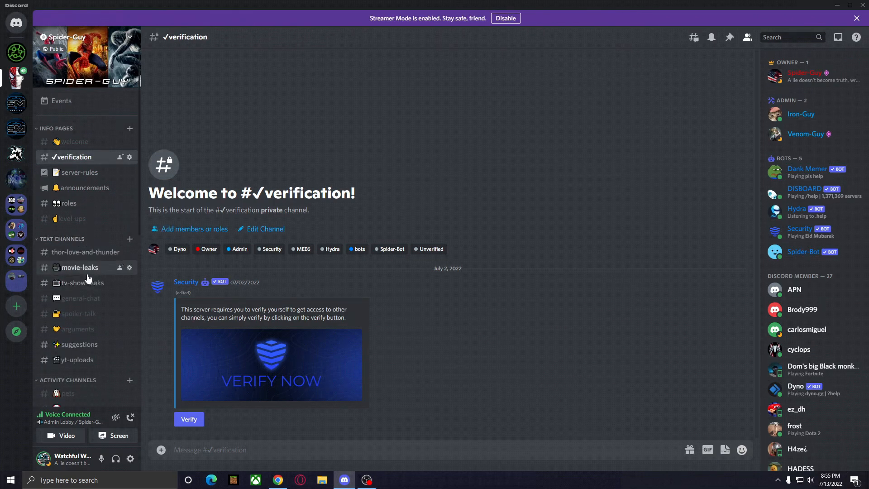
{"action": "mouse_move", "coordinate": [88, 282]}
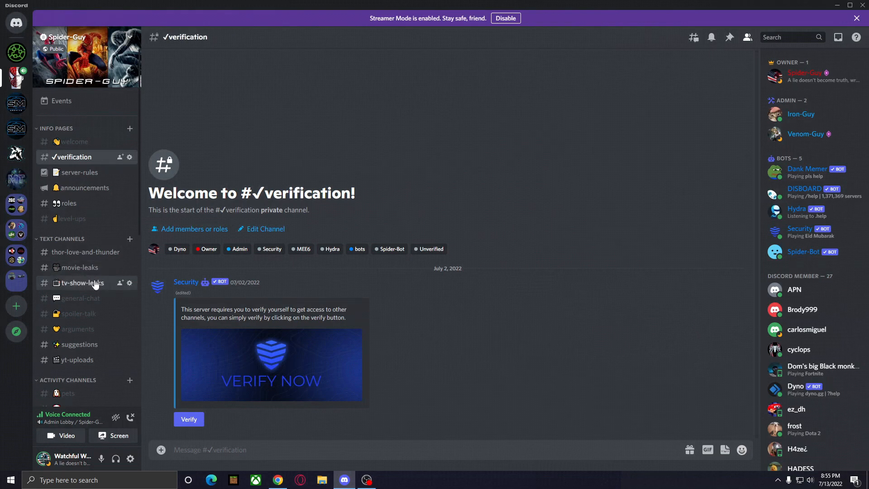
{"action": "left_click", "coordinate": [78, 267]}
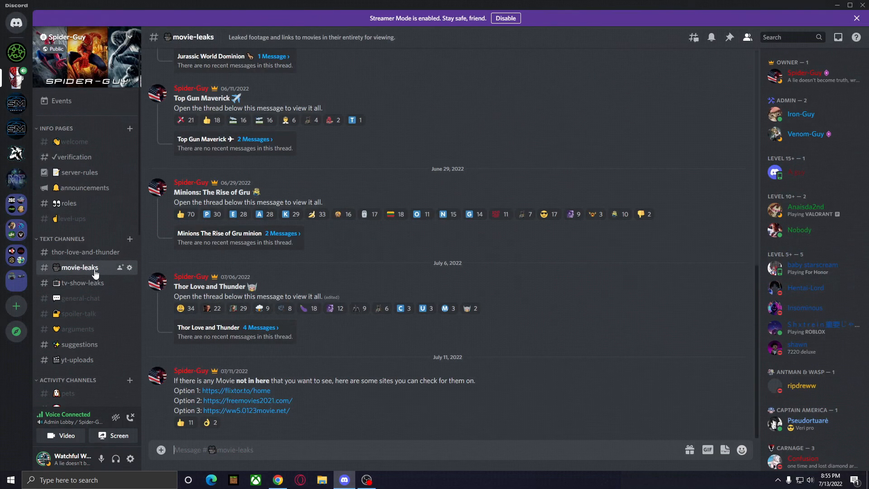
{"action": "scroll", "scroll_direction": "up", "scroll_amount": 3}
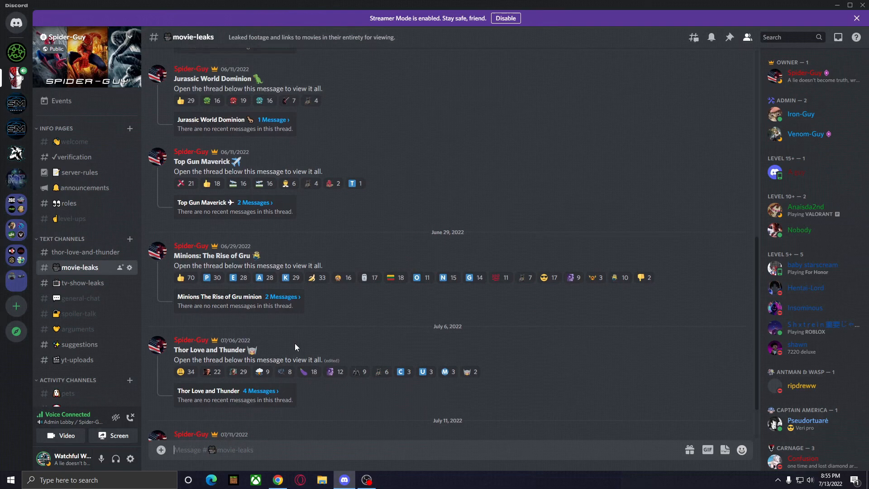
{"action": "scroll", "scroll_direction": "up", "scroll_amount": 3}
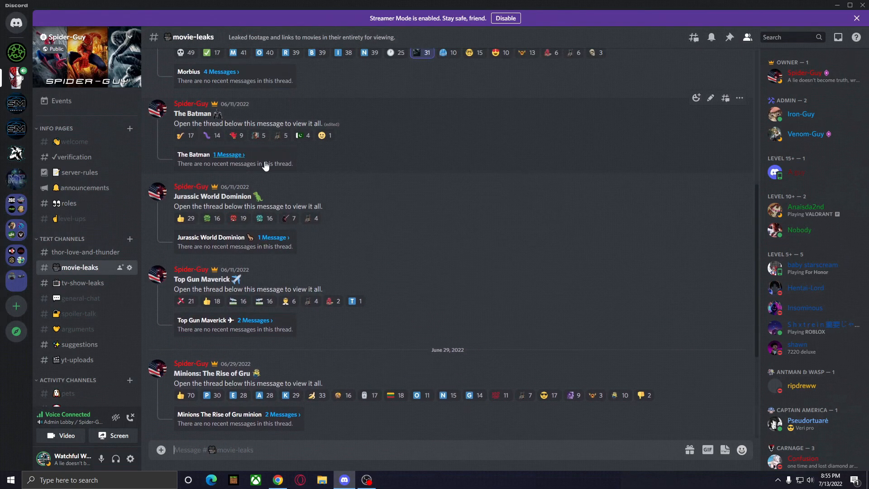
Open #tv-show-leaks to view the Stranger Things, Obi-Wan Kenobi and The Boys threads
{"action": "left_click", "coordinate": [82, 283]}
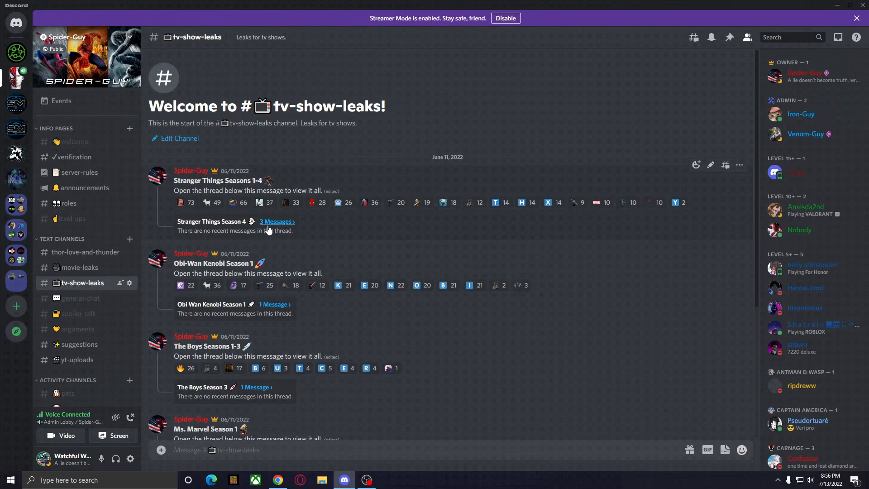
{"action": "mouse_move", "coordinate": [311, 236]}
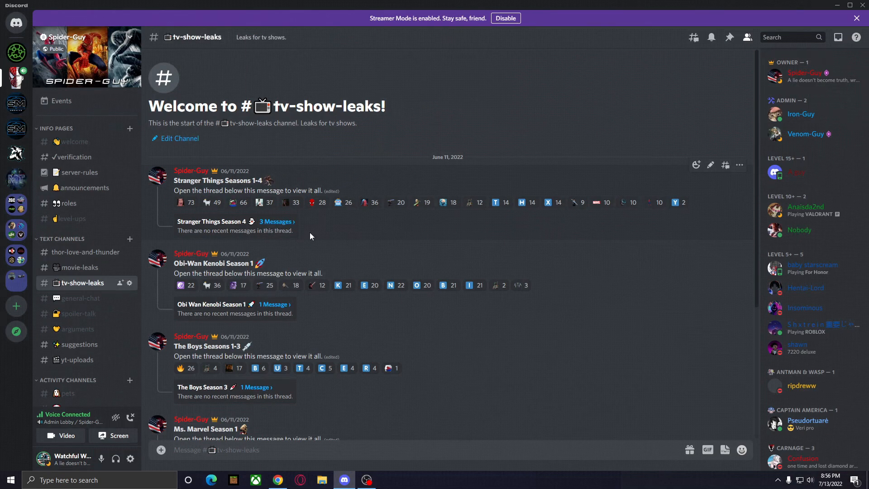
{"action": "mouse_move", "coordinate": [286, 237]}
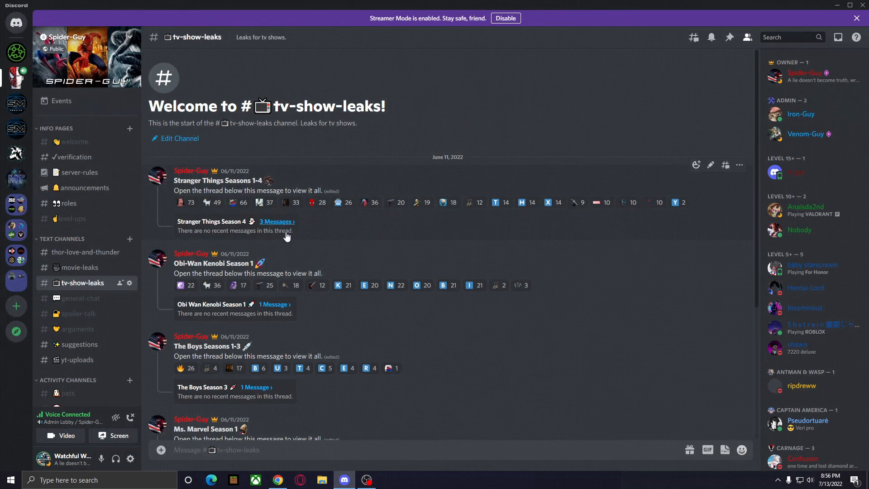
{"action": "mouse_move", "coordinate": [288, 250]}
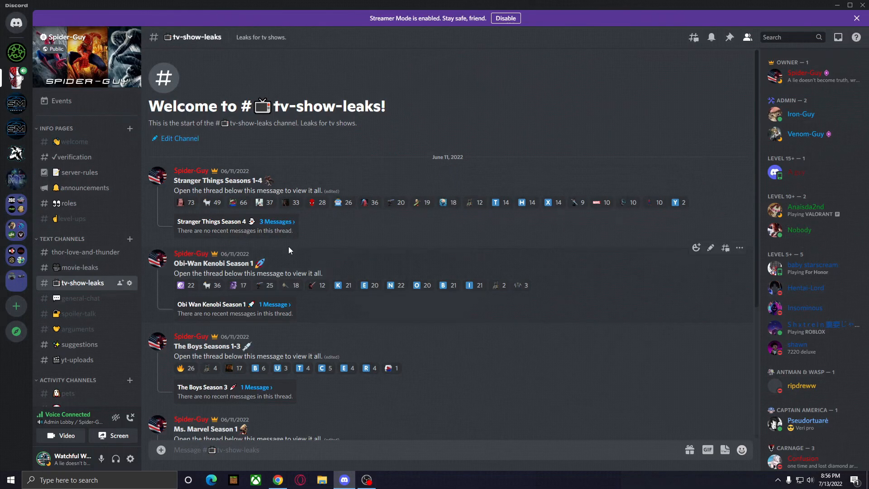